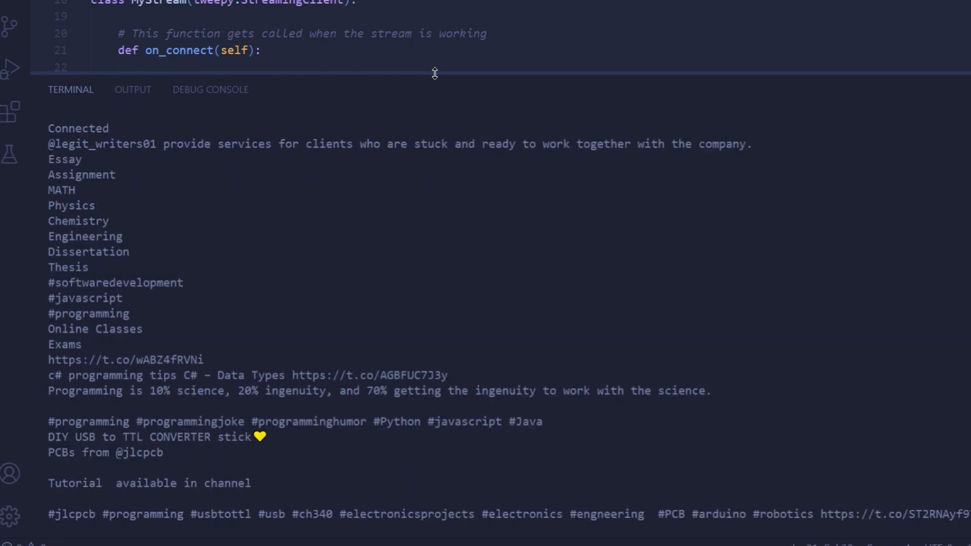
# Import the time module and define search_terms = ["python", "programming", "coding"].
pyautogui.scroll(-3)
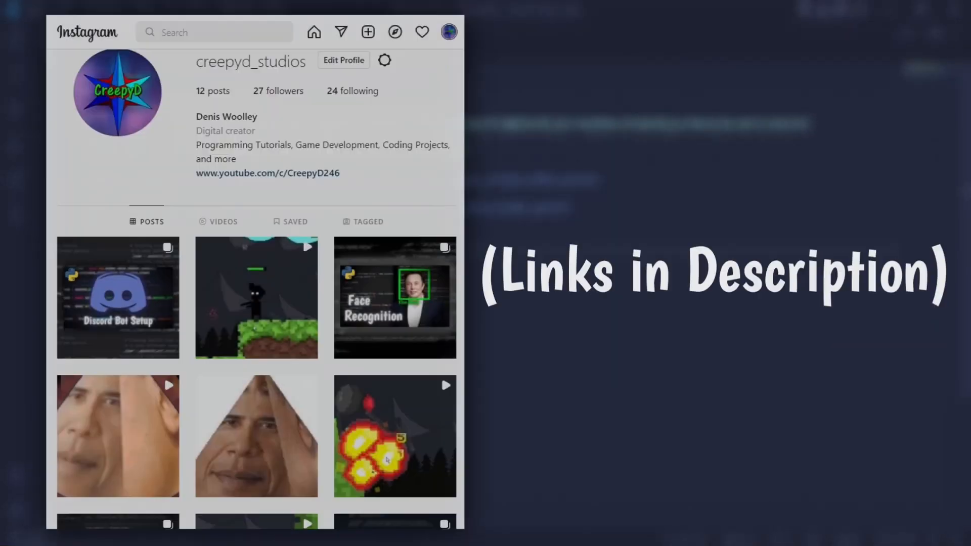
pyautogui.scroll(-3)
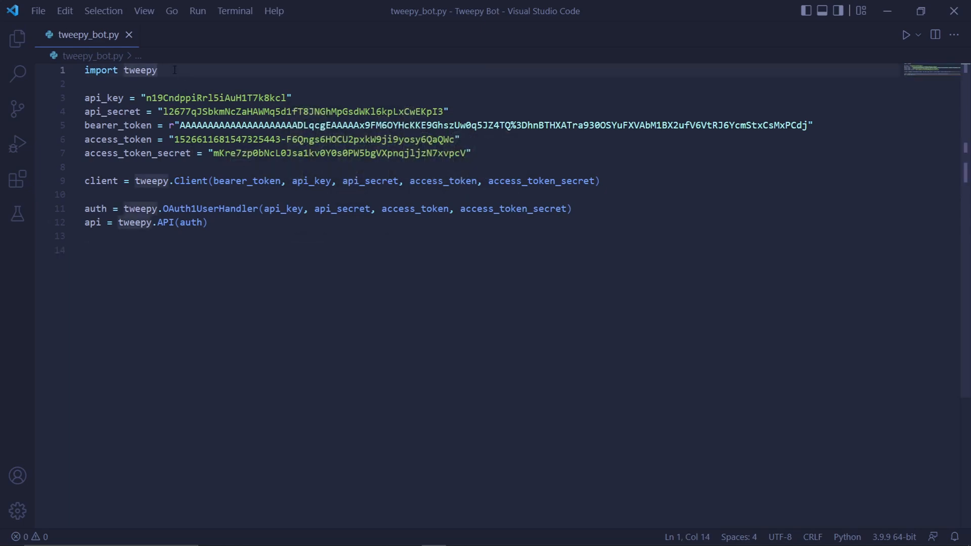
pyautogui.write('import time')
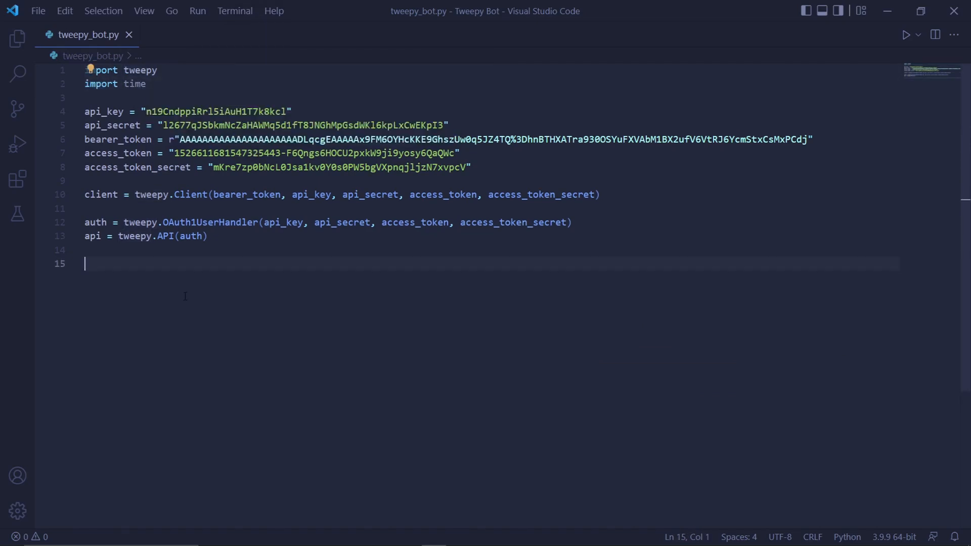
pyautogui.write('search_terms = ["python", "programming", "coding"]')
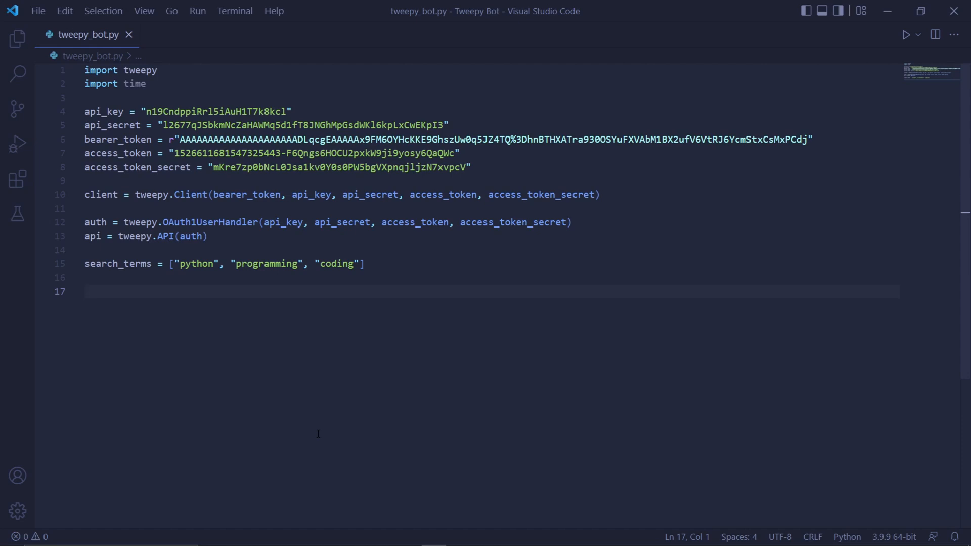
# Declare class MyStream(tweepy.StreamingClient): on the blank line after search_terms.
pyautogui.click(96, 293)
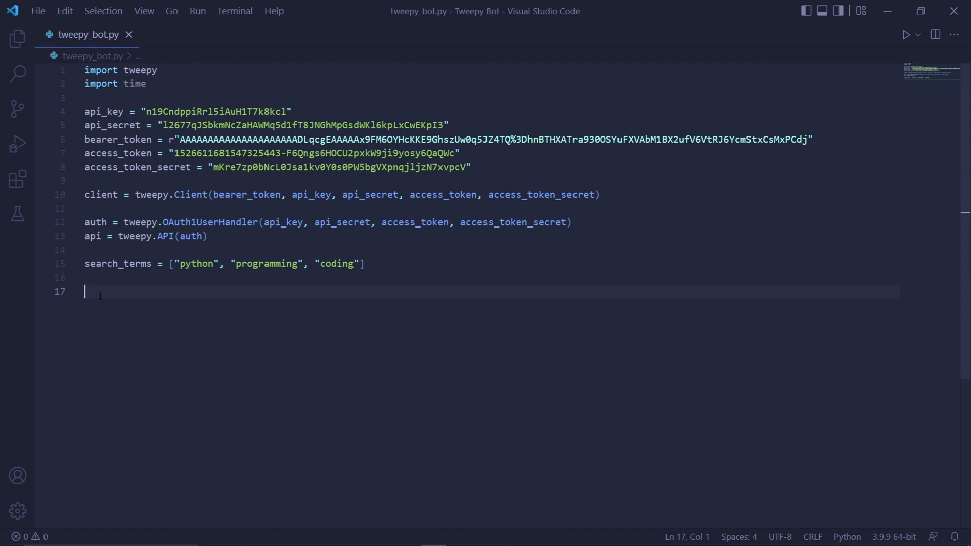
pyautogui.write('class MyStream(tweepy.StreamingClient):')
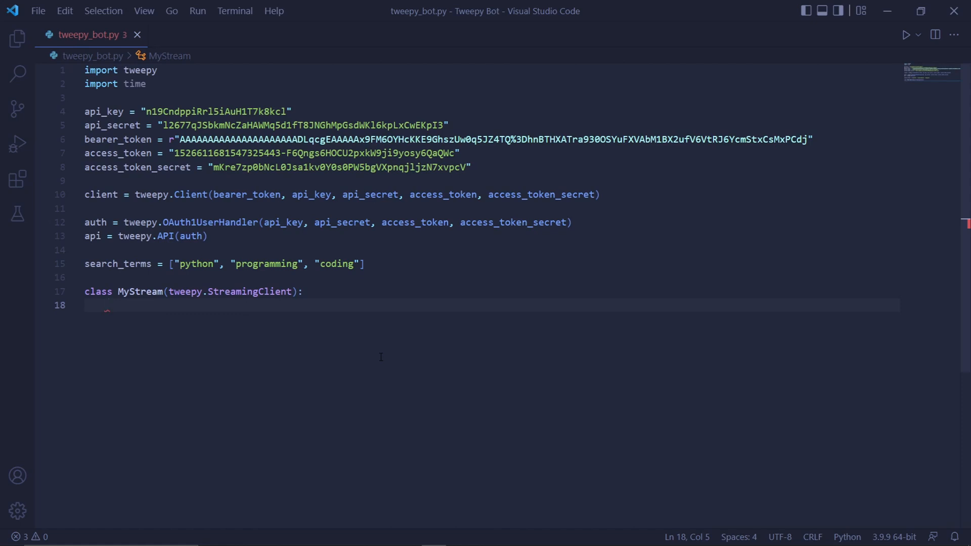
pyautogui.moveTo(311, 424)
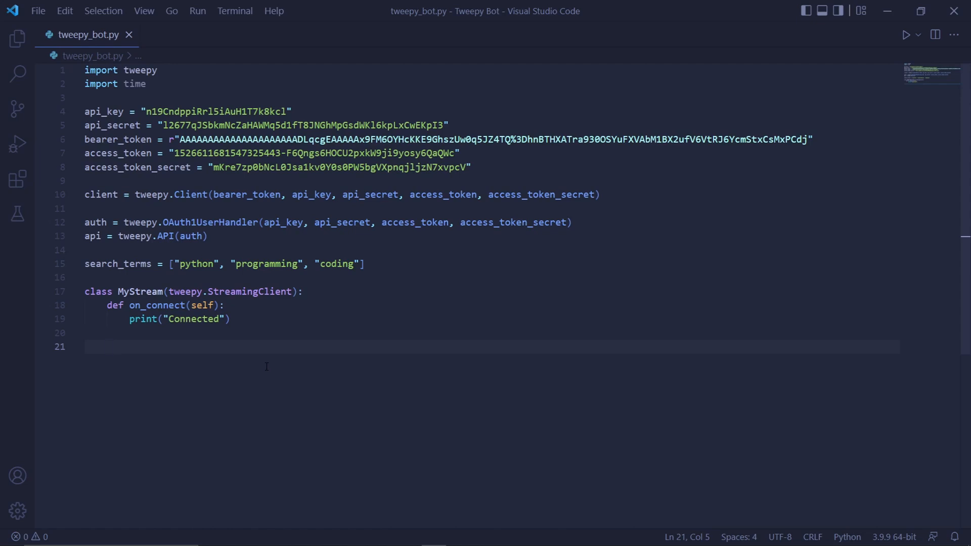
pyautogui.moveTo(274, 371)
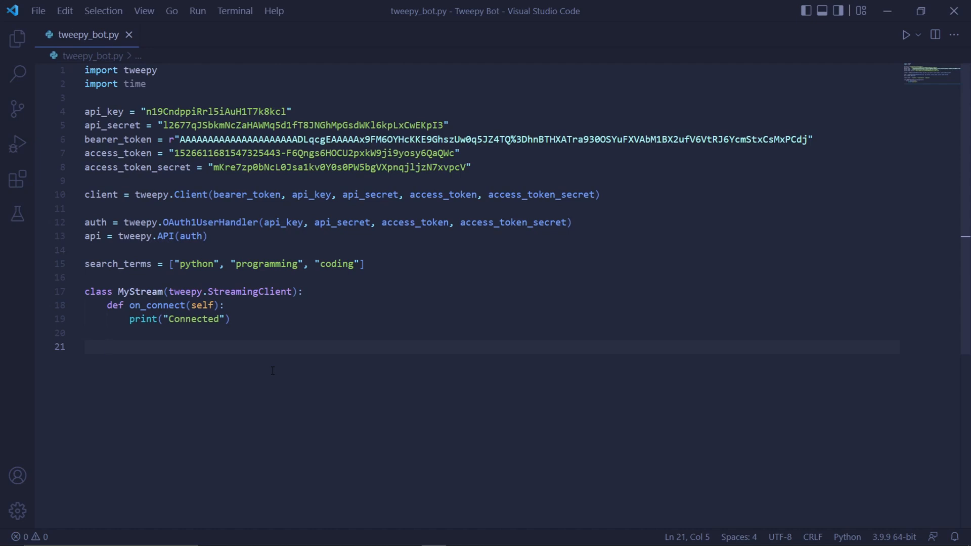
pyautogui.moveTo(437, 348)
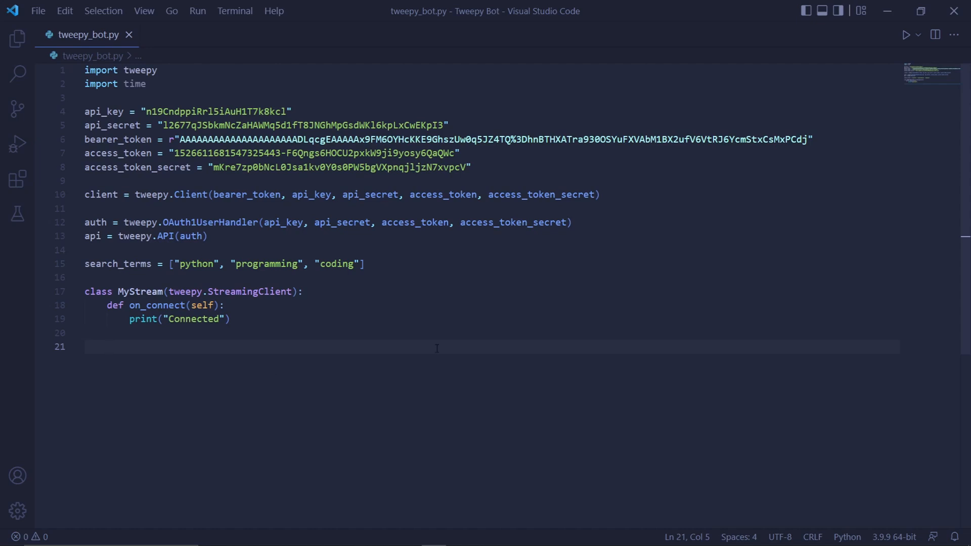
# Add on_tweet(self, tweet) printing original tweets' text and sleeping 0.2 seconds.
pyautogui.write('def on_tweet(self, tweet):')
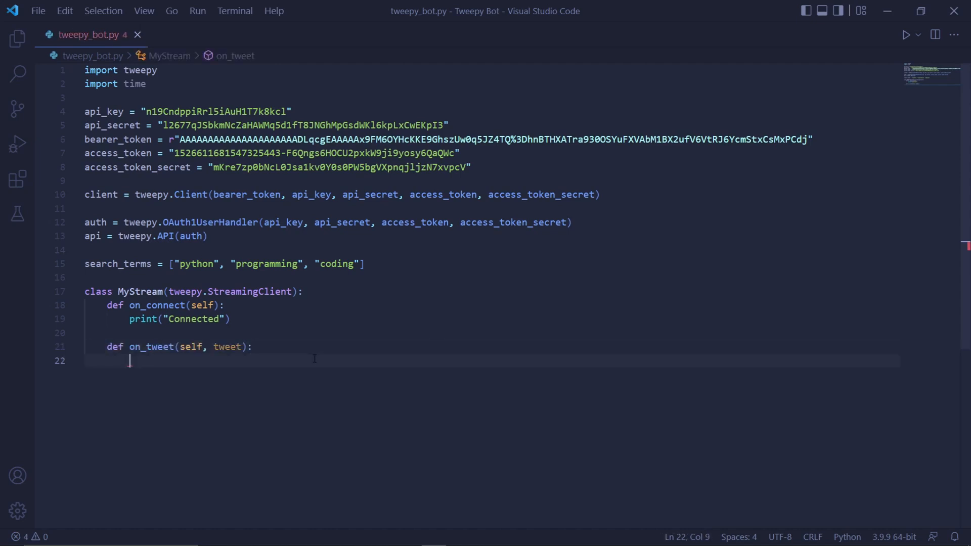
pyautogui.moveTo(353, 445)
pyautogui.write('if tweet.referenced_tweets == None:')
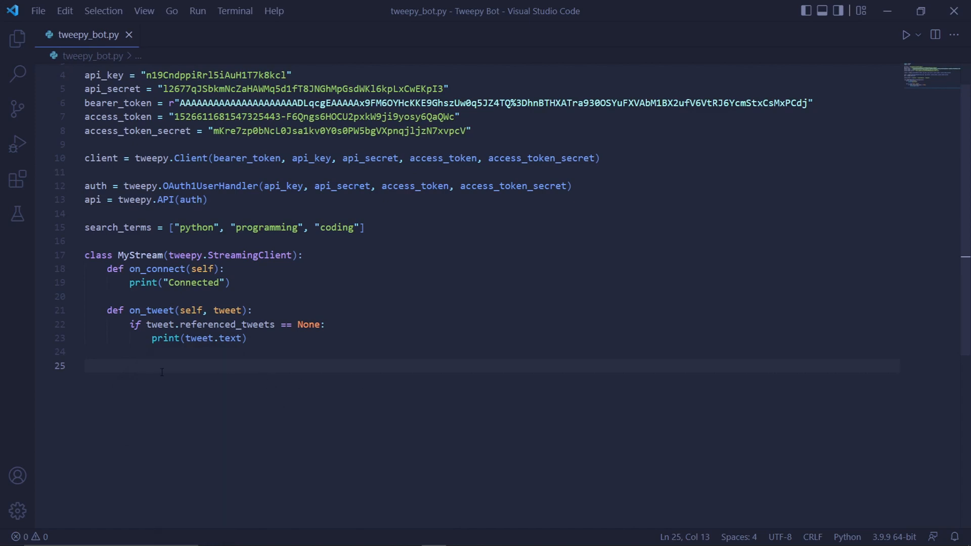
pyautogui.write('time.sleep(0.2)')
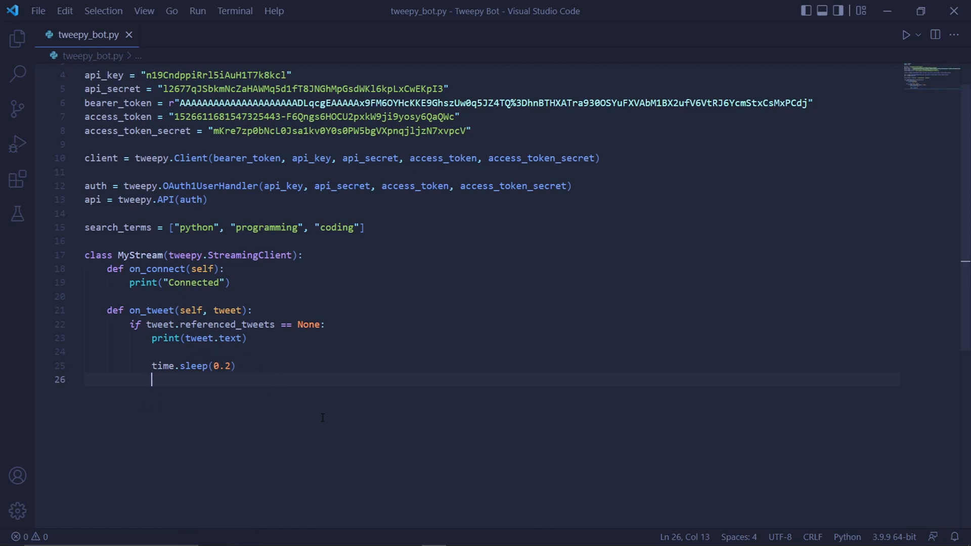
pyautogui.press('Enter')
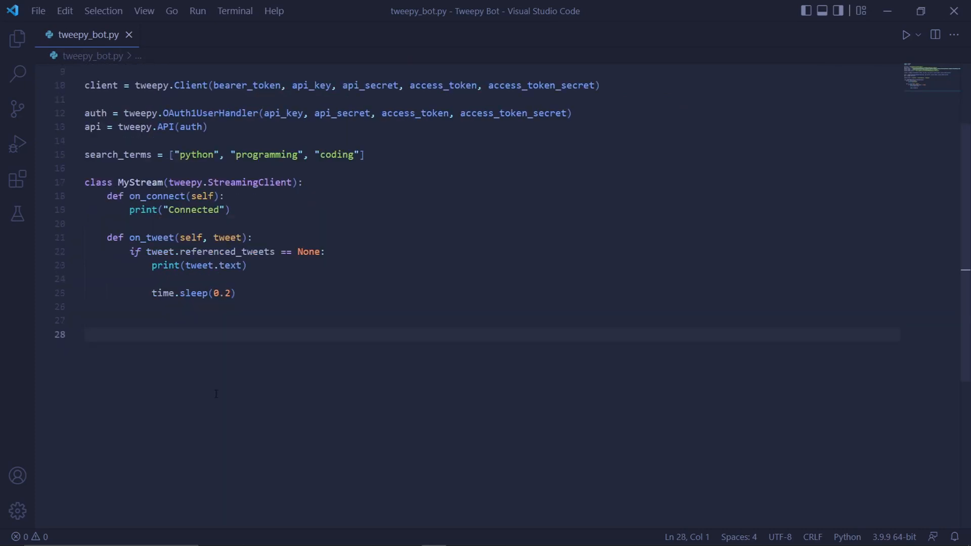
# Create stream = MyStream(bearer_token=bearer_token) and call stream.filter(tweet_fields=["referenced_tweets"]).
pyautogui.write('stream = MyStream(bearer_token=bearer_token)')
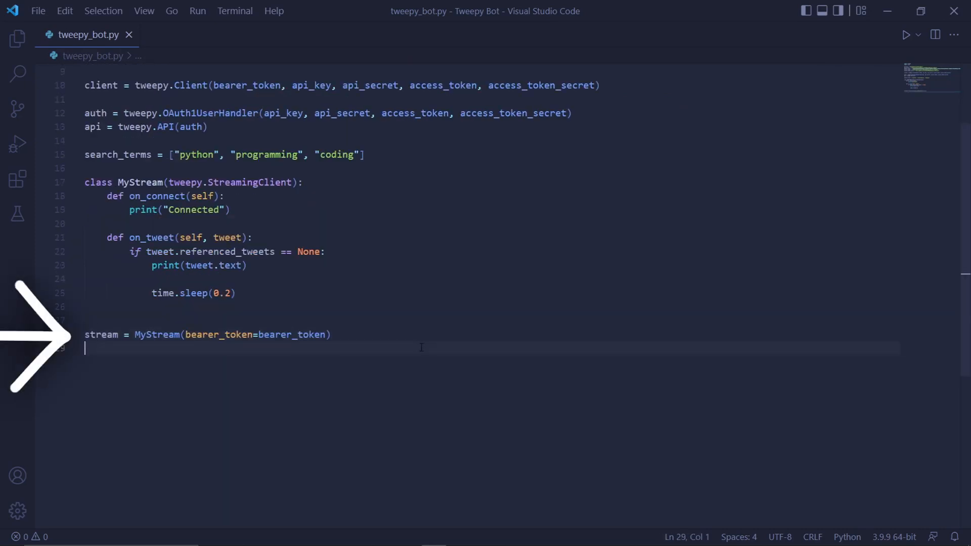
pyautogui.press('Enter')
pyautogui.write('for term in search_terms:')
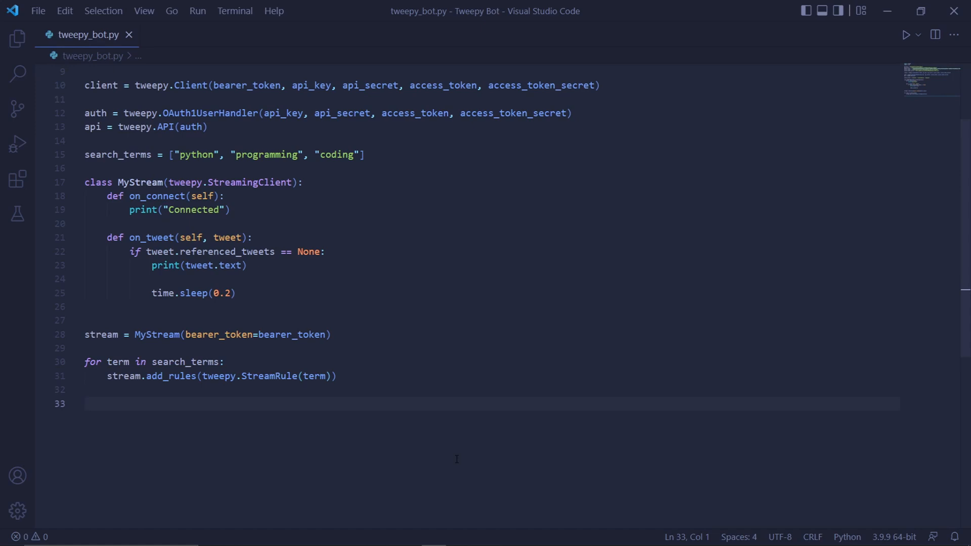
pyautogui.write('stream.filter()')
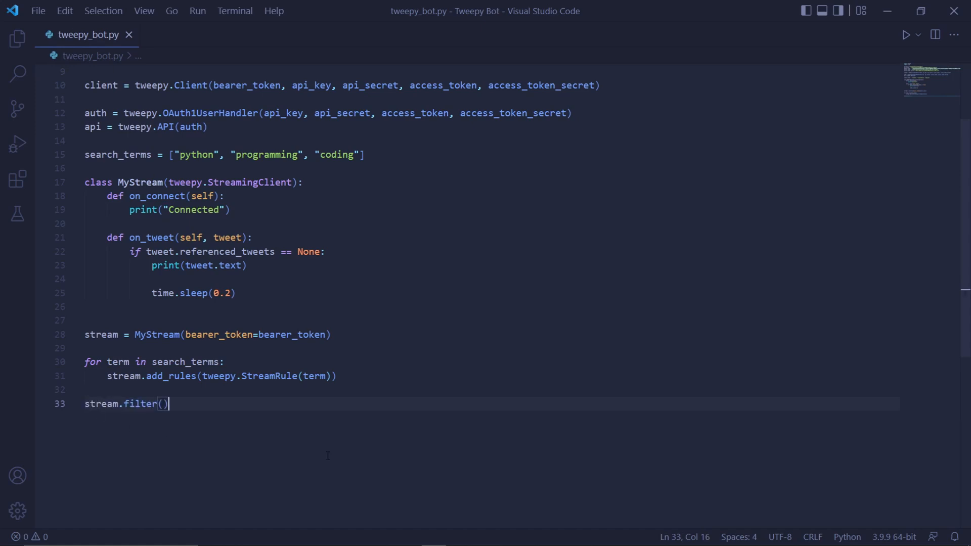
pyautogui.press('Enter')
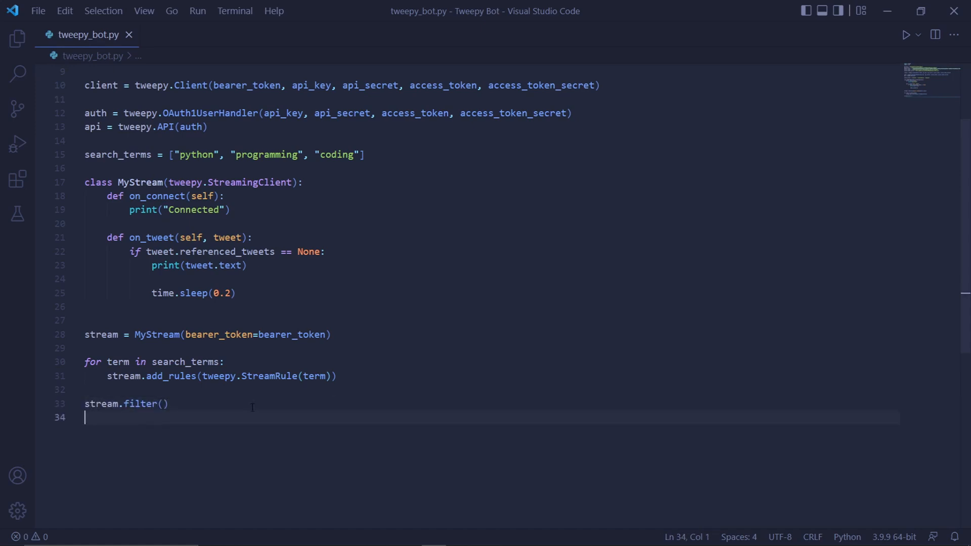
pyautogui.moveTo(446, 445)
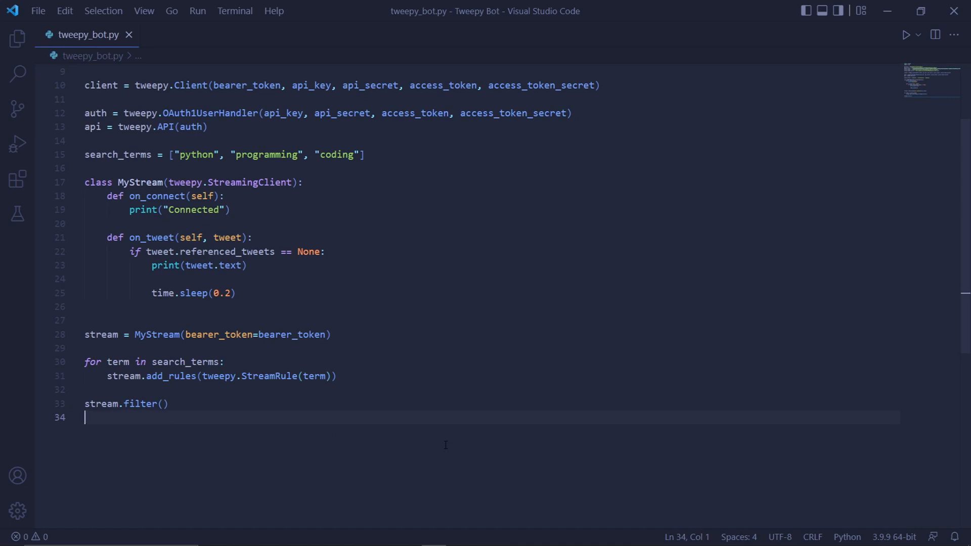
pyautogui.moveTo(403, 444)
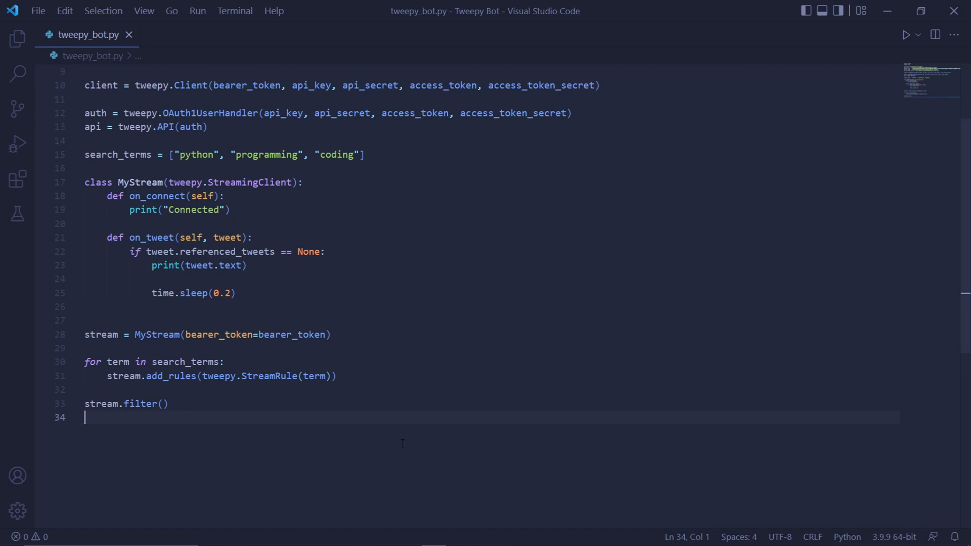
pyautogui.moveTo(409, 444)
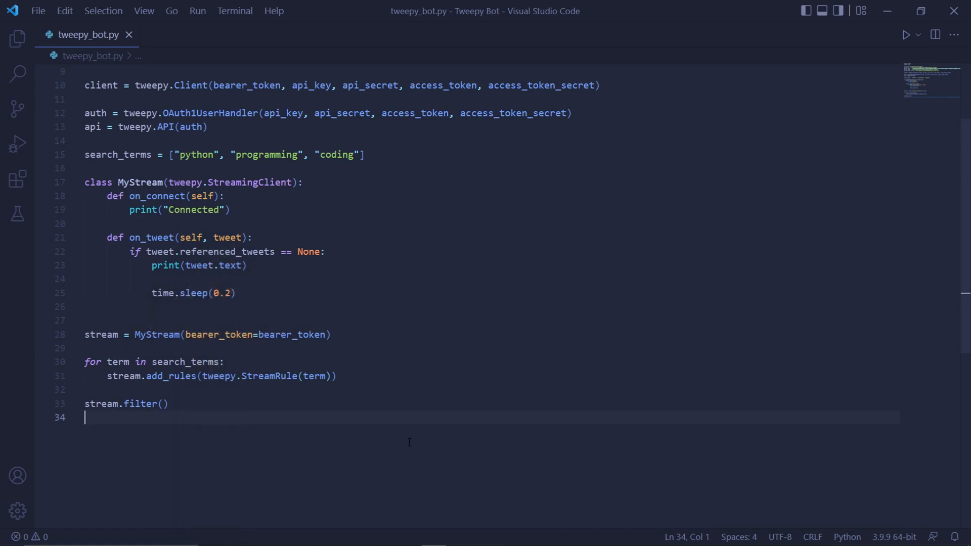
pyautogui.write('tweet_fields=["referenced_tweets"]')
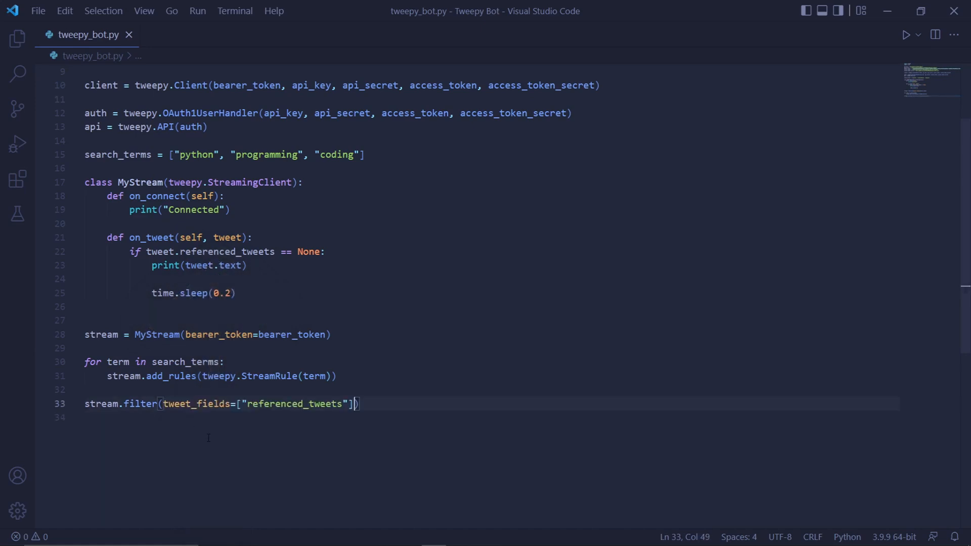
# Bring up the integrated PowerShell terminal at the Tweepy Bot folder.
pyautogui.press('Enter')
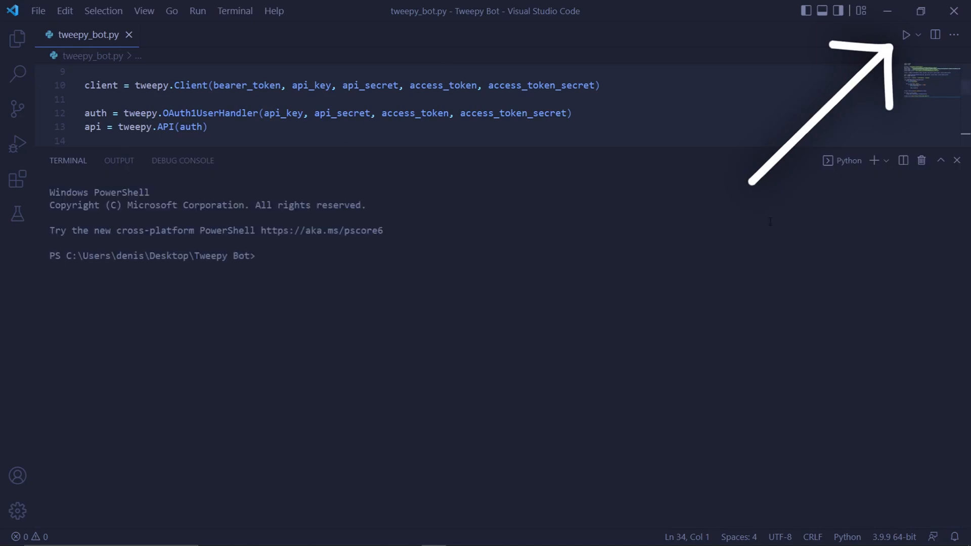
# Run tweepy_bot.py to stream live matching tweets, then close the terminal output.
pyautogui.click(906, 35)
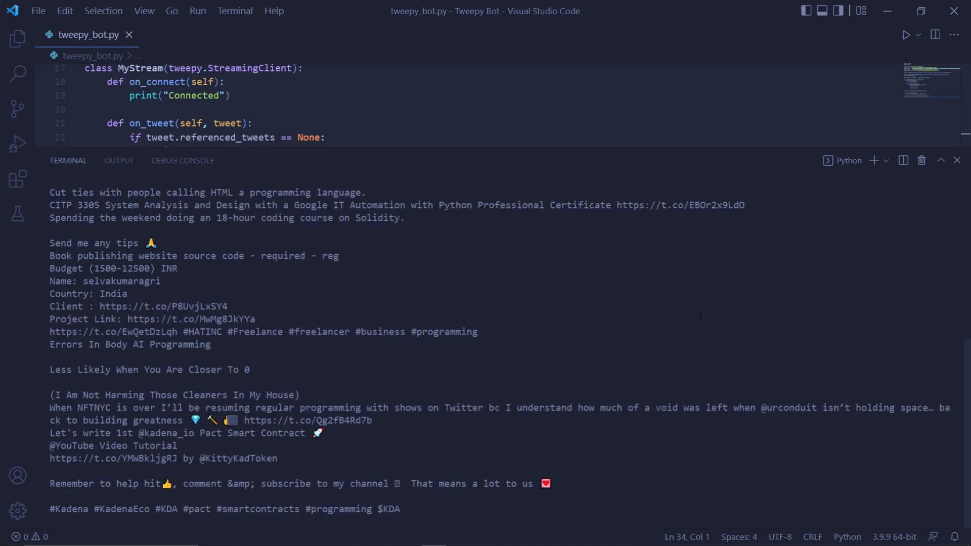
pyautogui.click(957, 160)
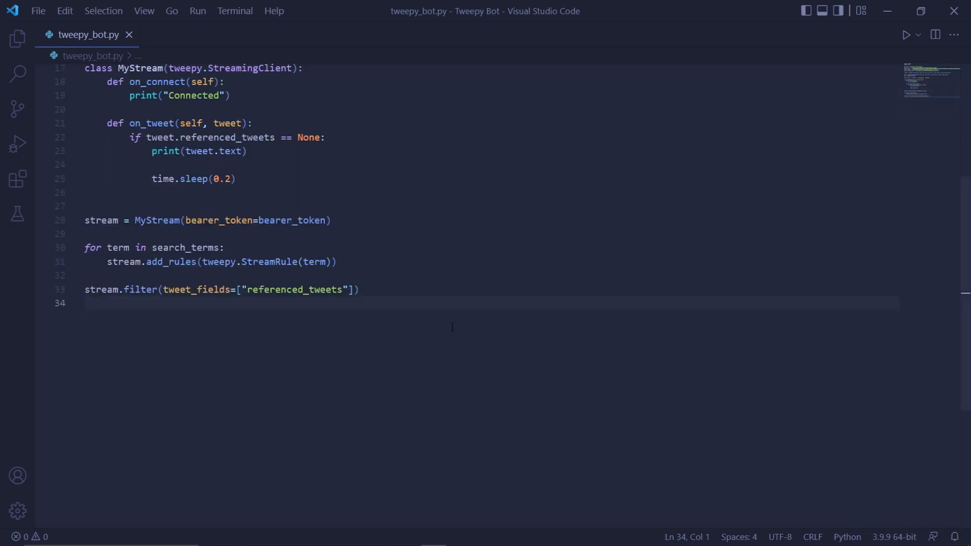
pyautogui.moveTo(170, 360)
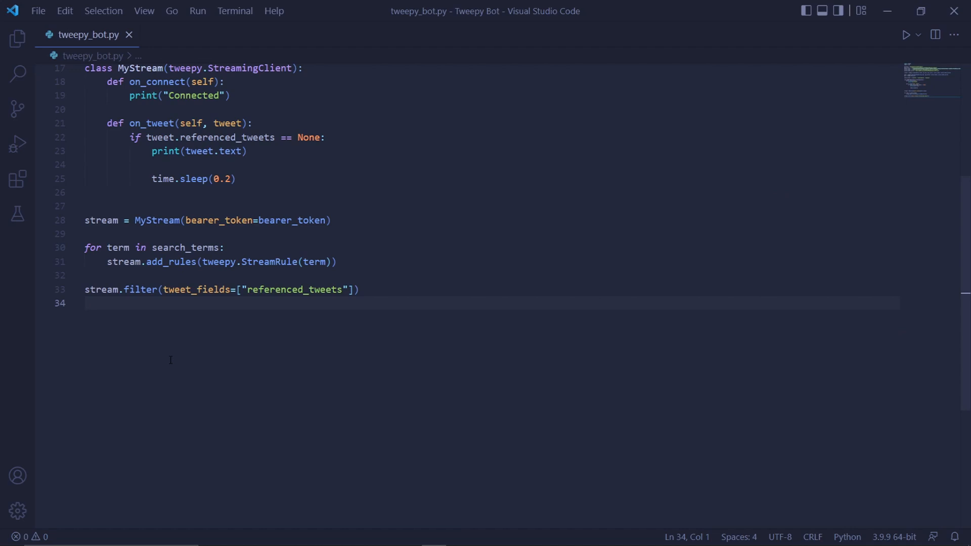